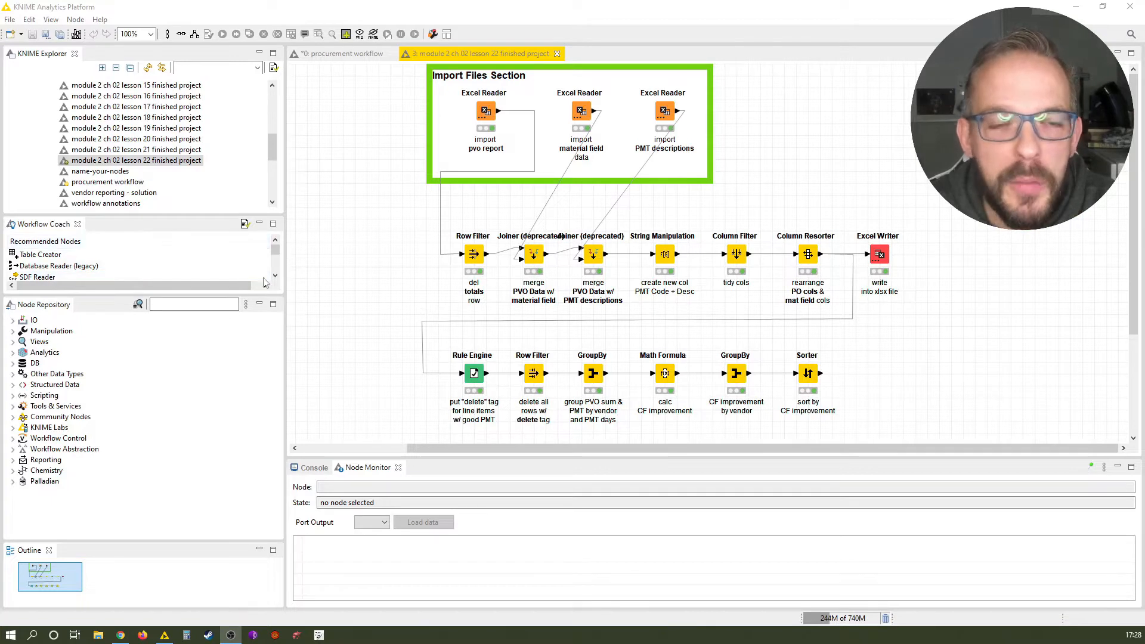
Paste a second Excel Writer after the Sorter and preview the Sorter's 14 vendor rows
click(878, 254)
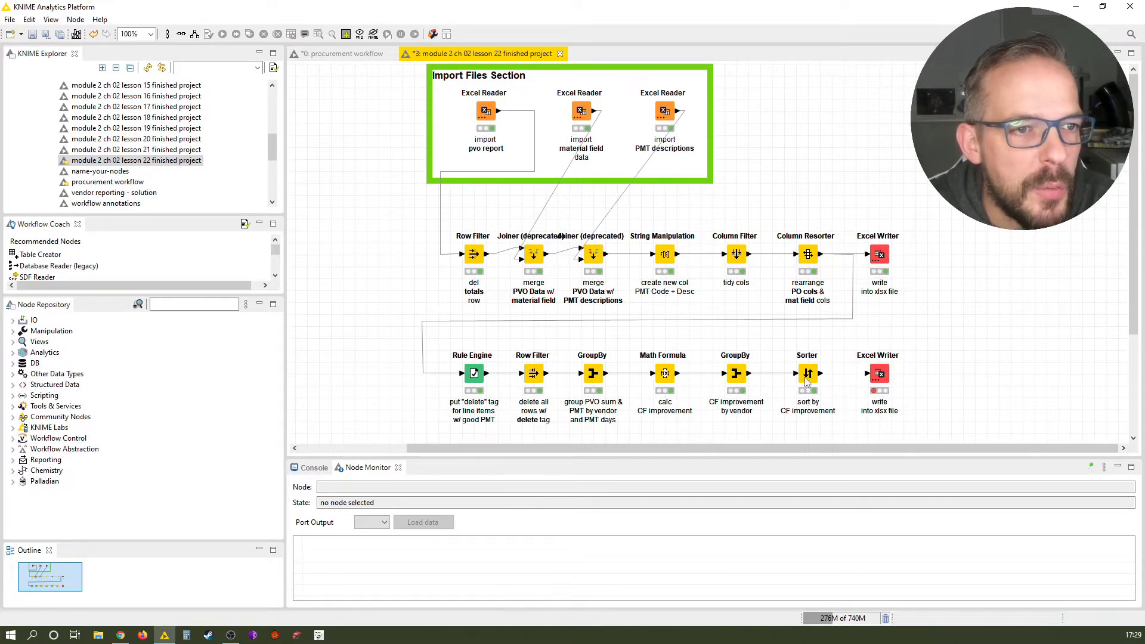
click(807, 373)
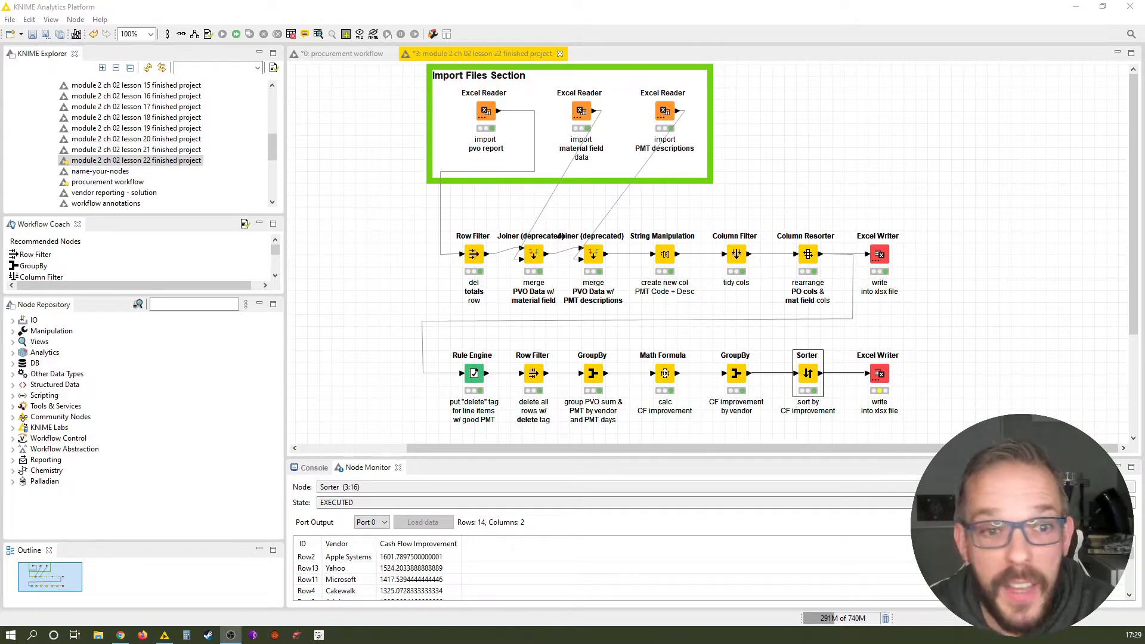
Label the new Excel Writer 'append results to base data file'
click(879, 373)
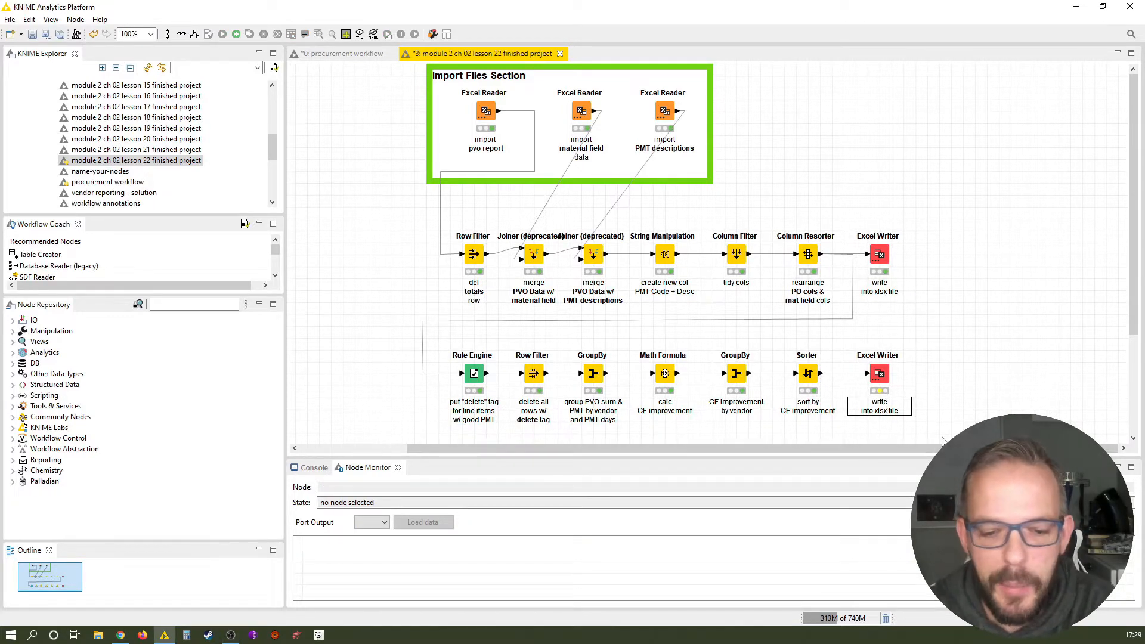
double_click(879, 407)
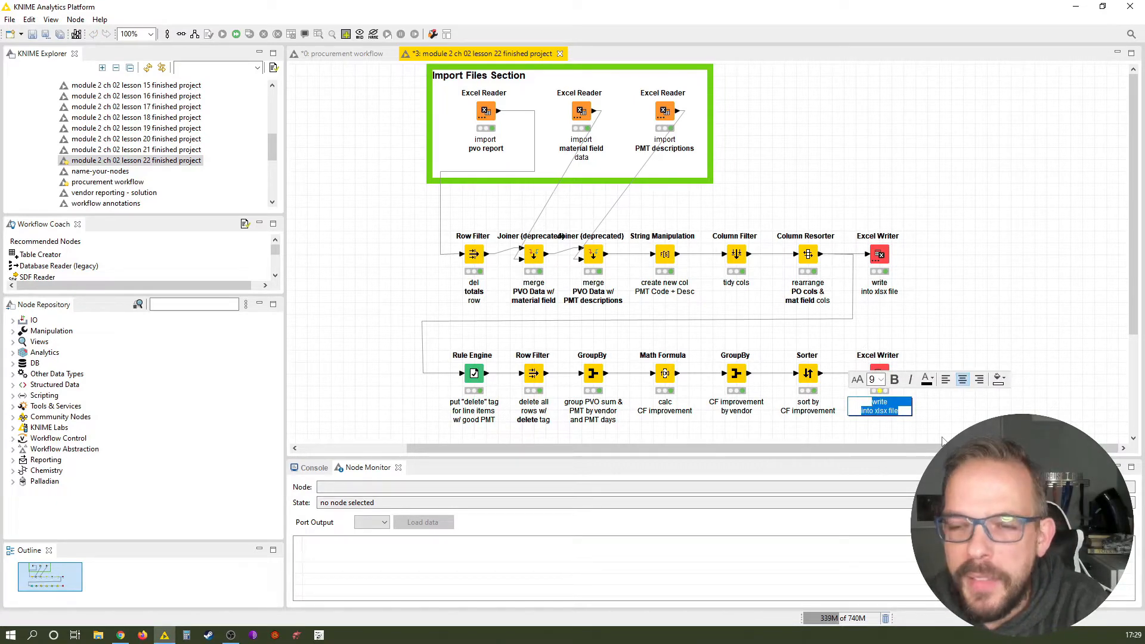
text(append results)
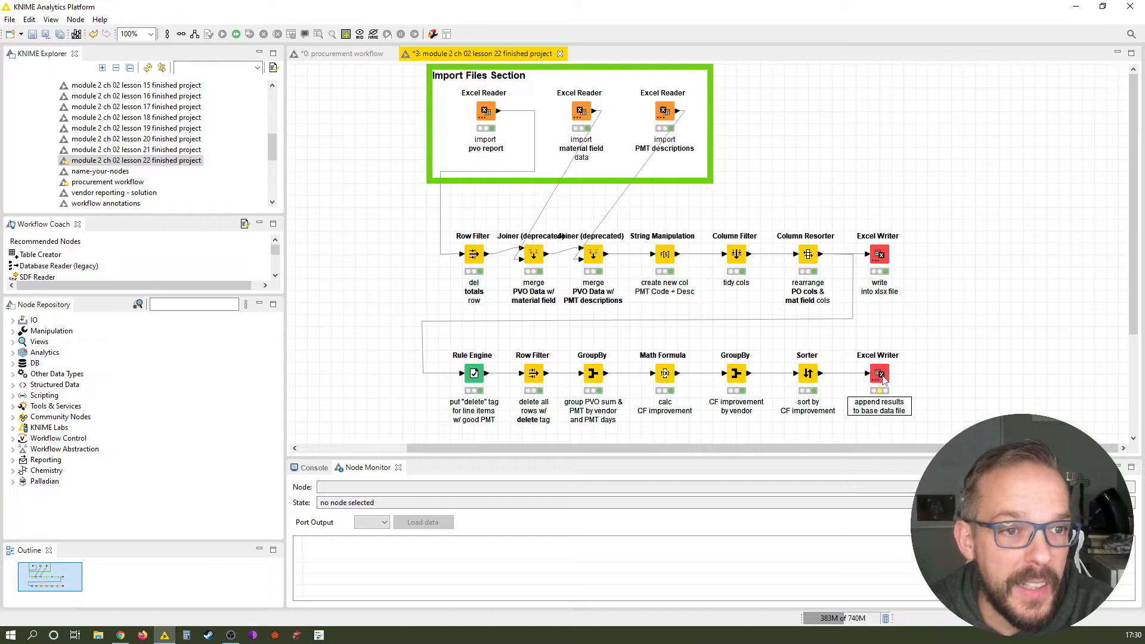
Configure the writer to append a 'PMT Improvement' sheet to the existing PMT overview workbook
double_click(879, 373)
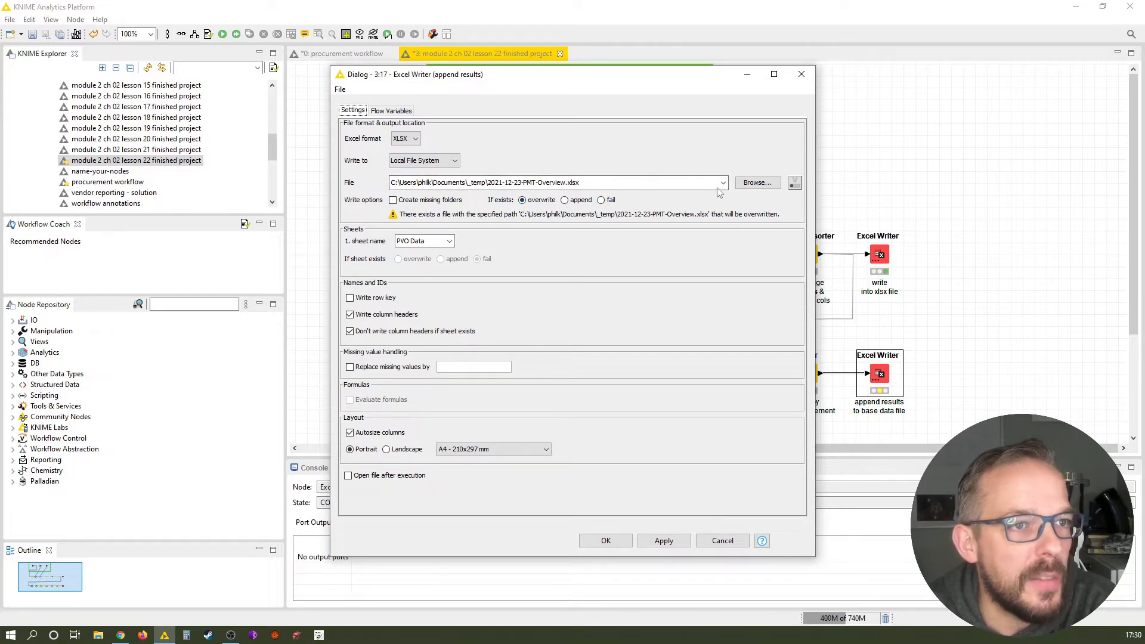
mouse_move(471, 212)
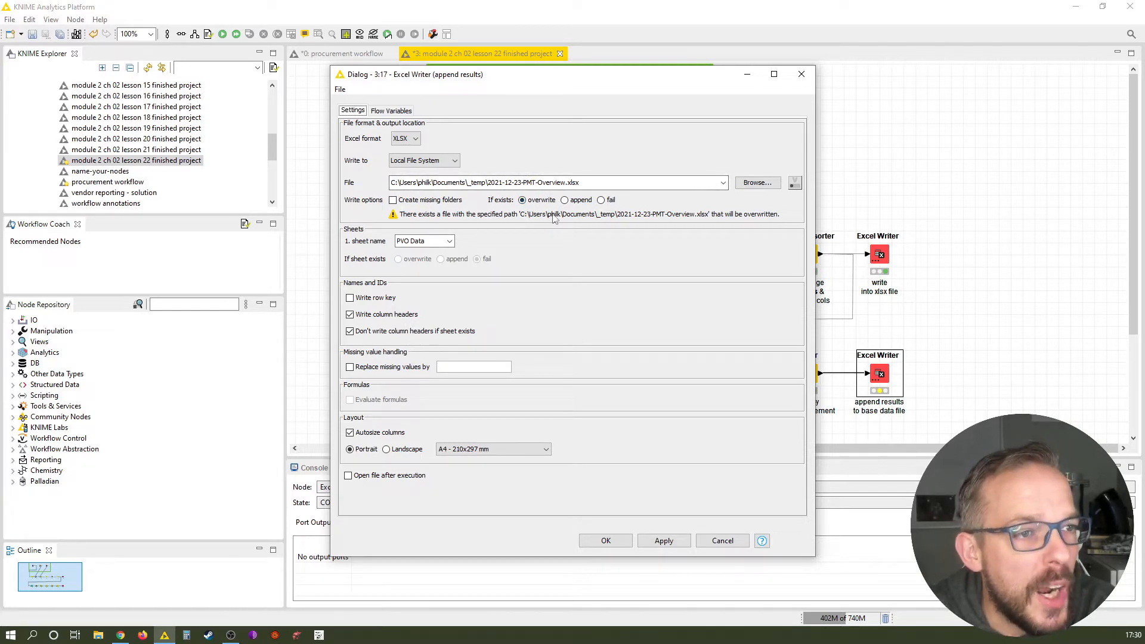
click(563, 199)
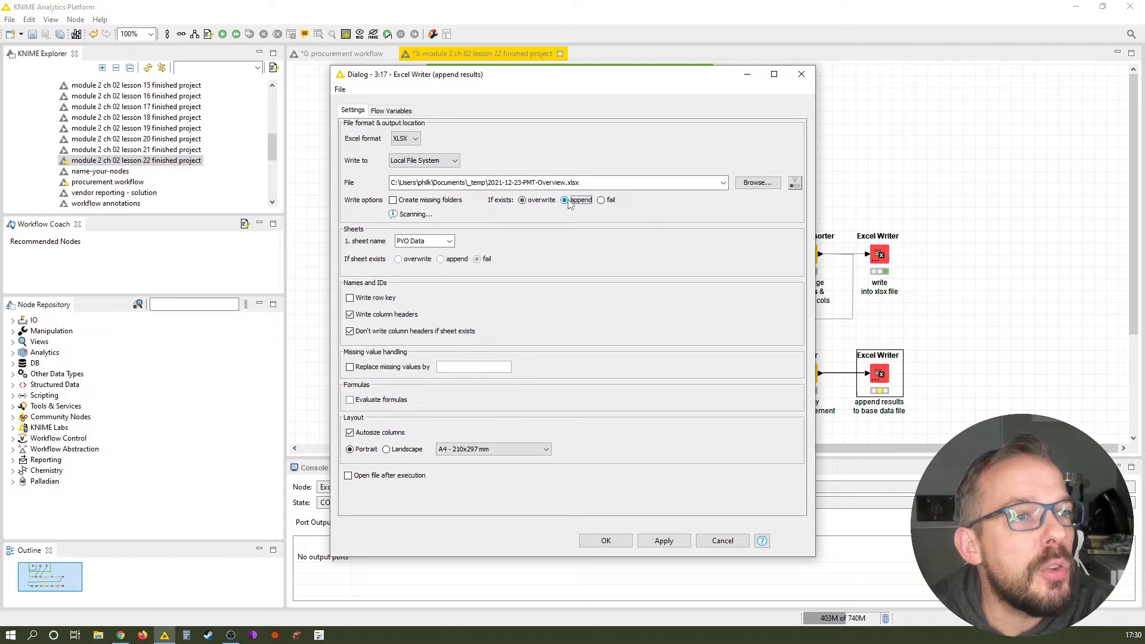
click(563, 201)
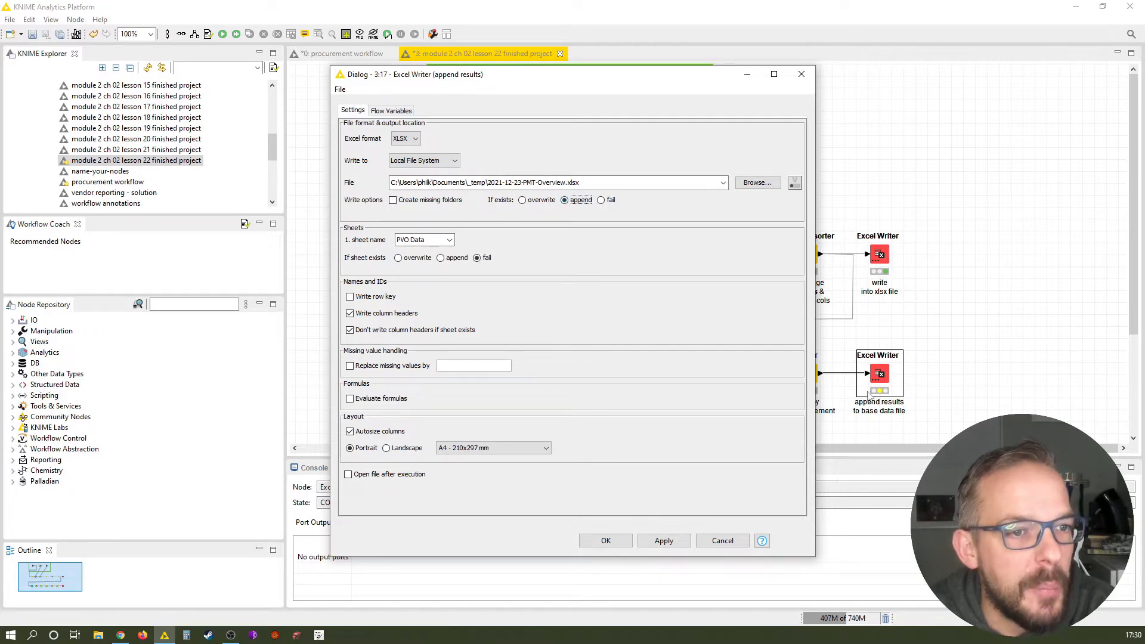
mouse_move(702, 263)
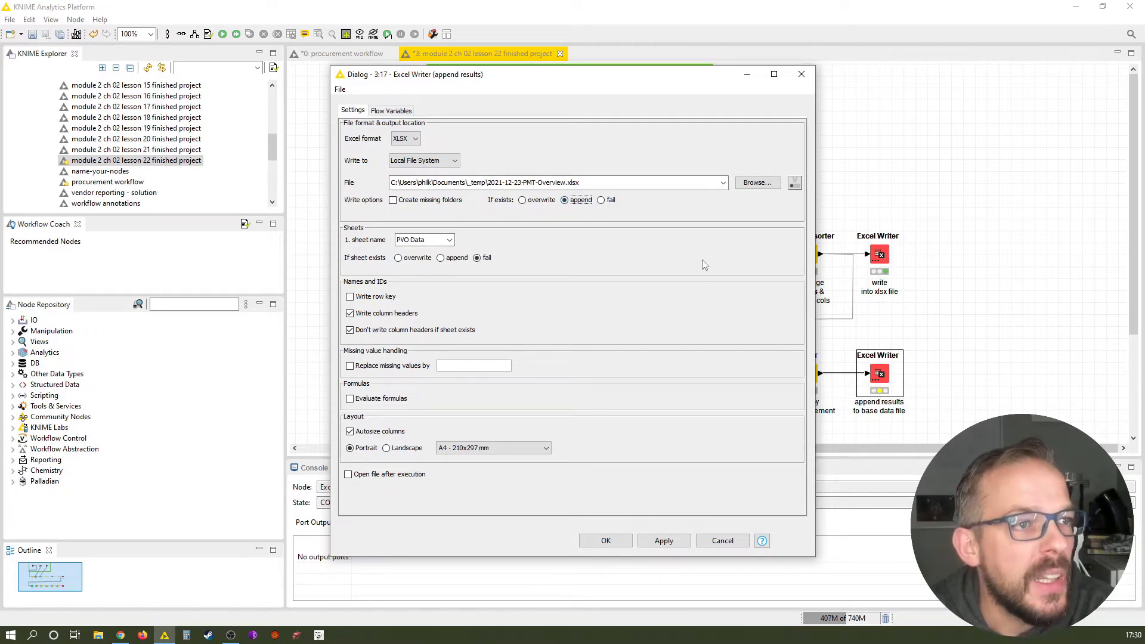
mouse_move(672, 272)
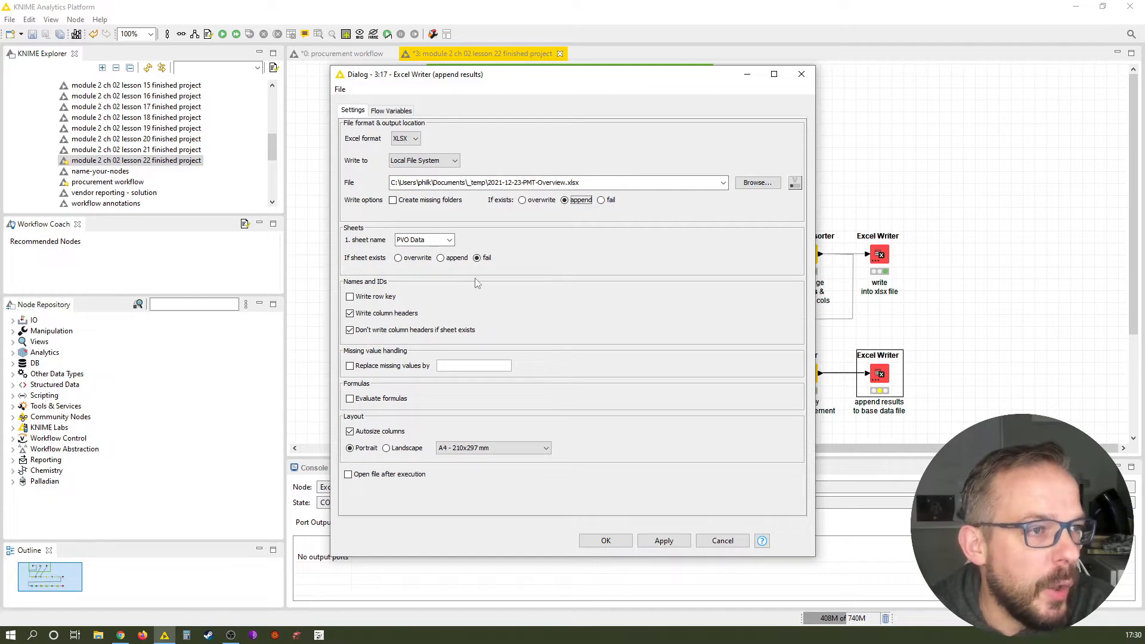
click(441, 257)
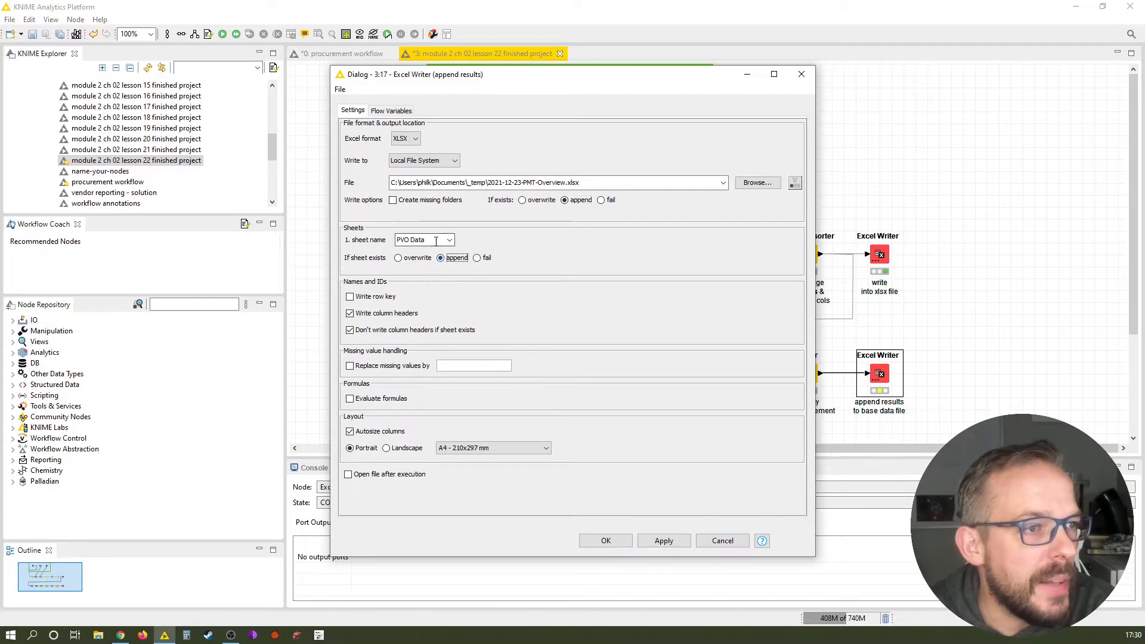
text(PMT)
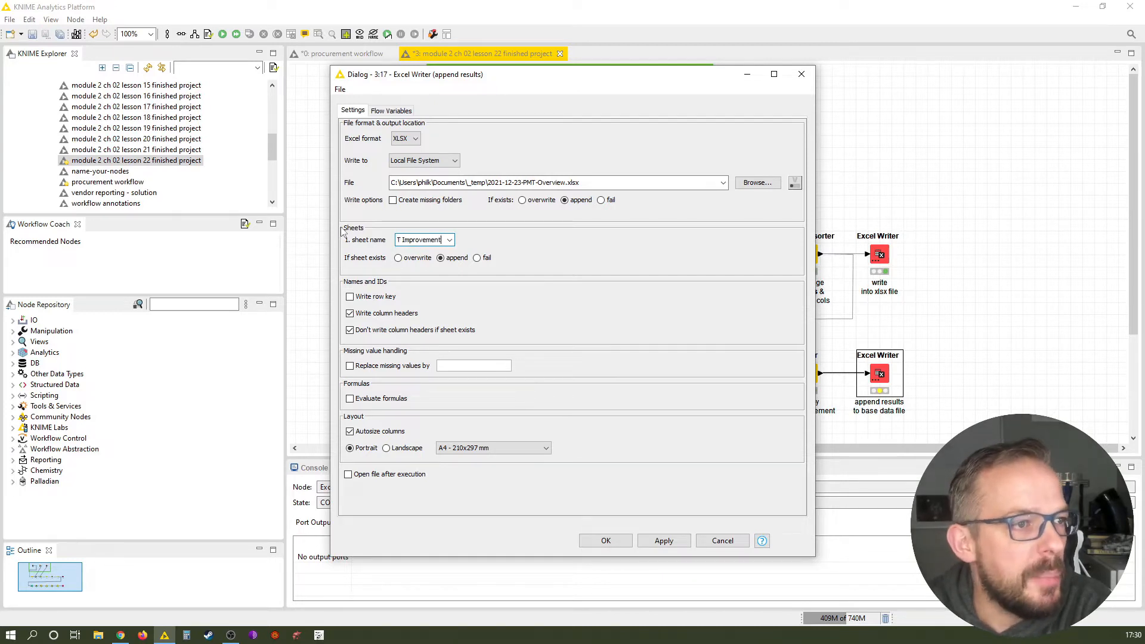
mouse_move(384, 258)
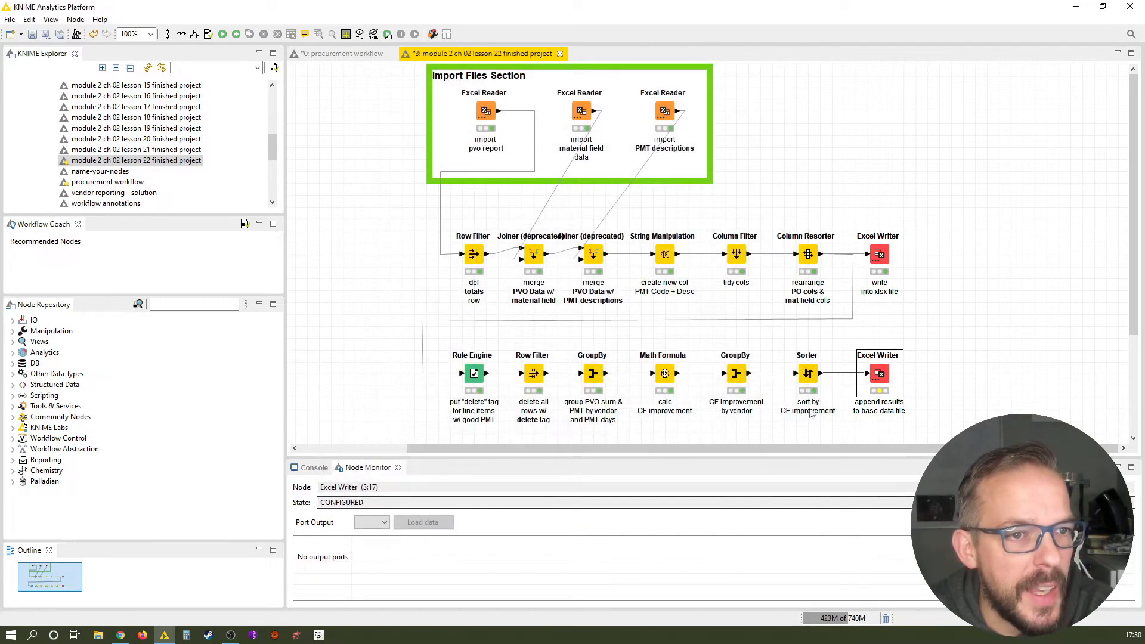
Enable opening the workbook automatically after the writer executes
double_click(879, 373)
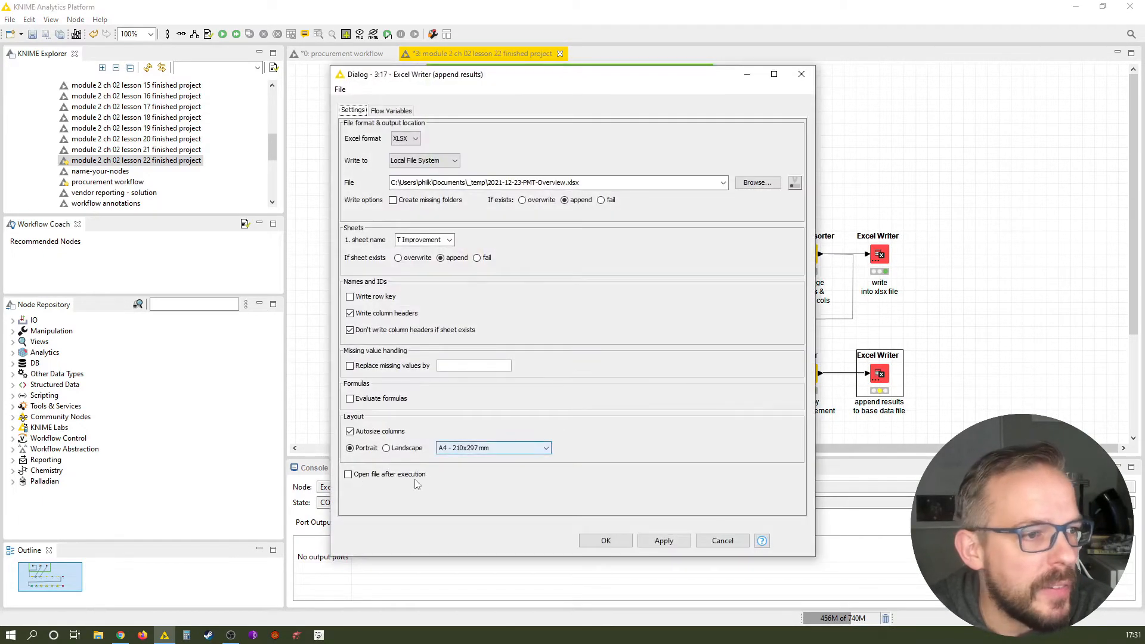
click(348, 474)
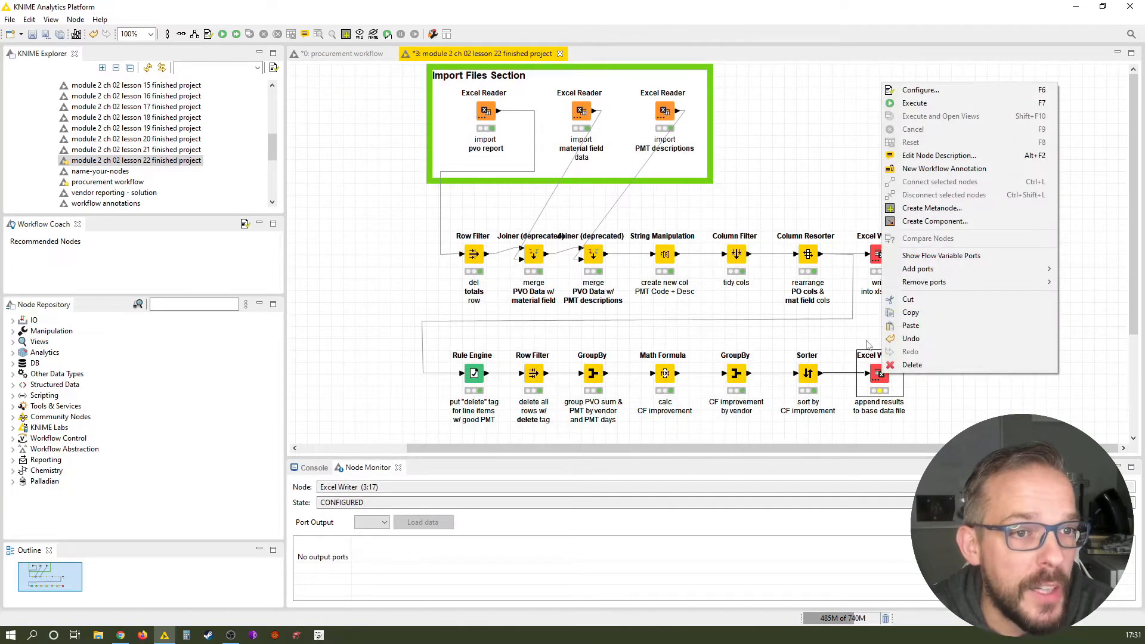
Execute the appending Excel Writer so the PMT overview workbook opens in Excel
click(914, 103)
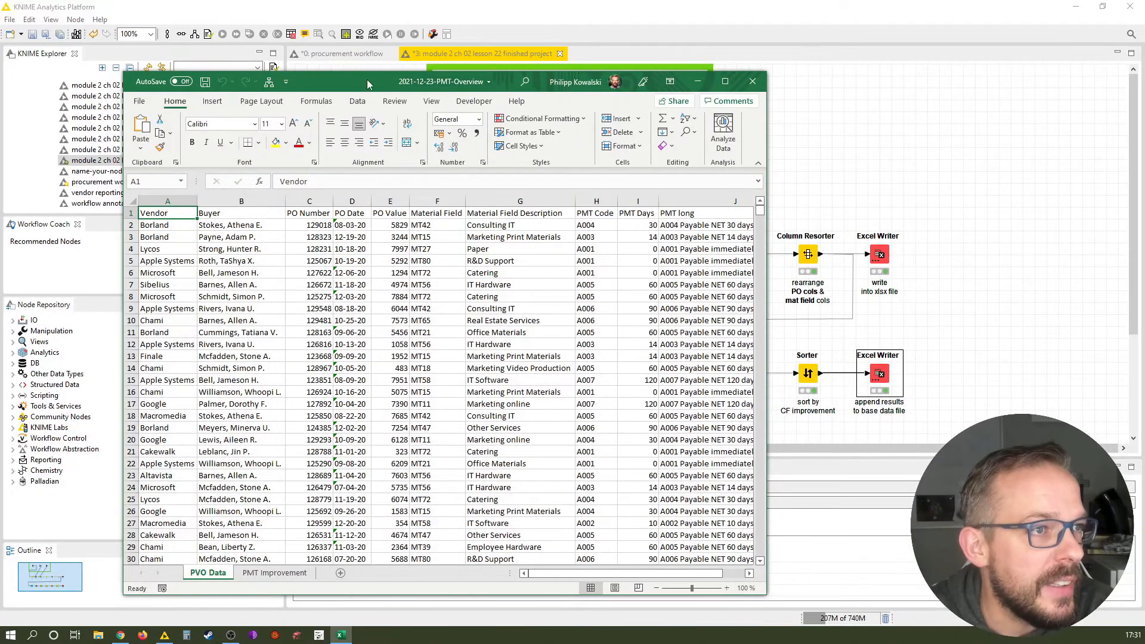
Maximize the overview workbook and view its new PMT Improvement sheet
click(724, 81)
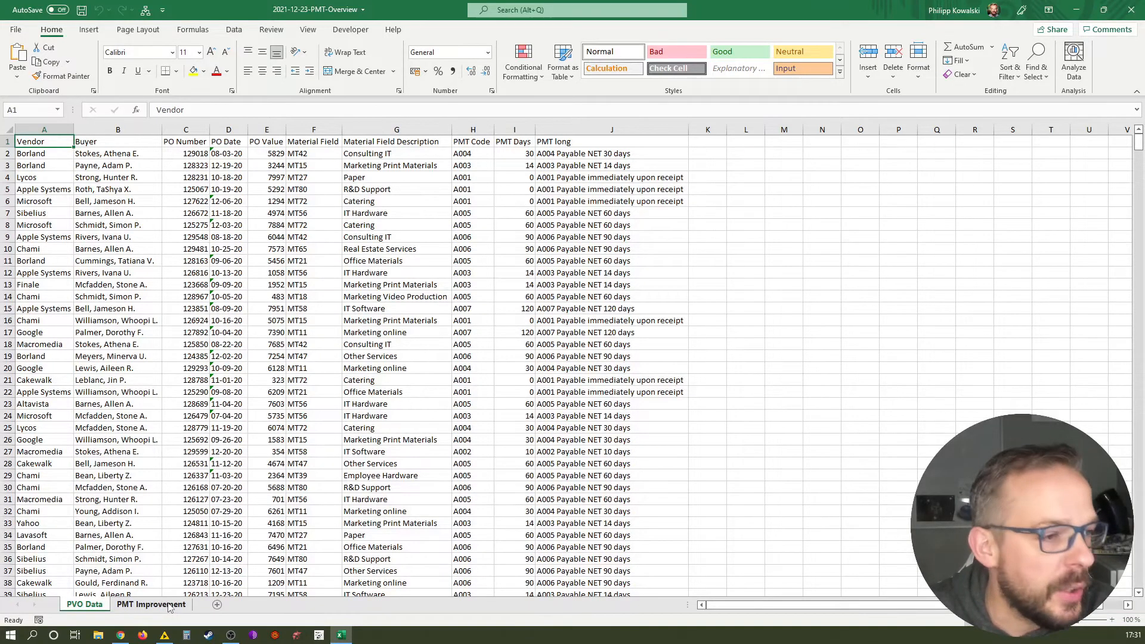
click(151, 604)
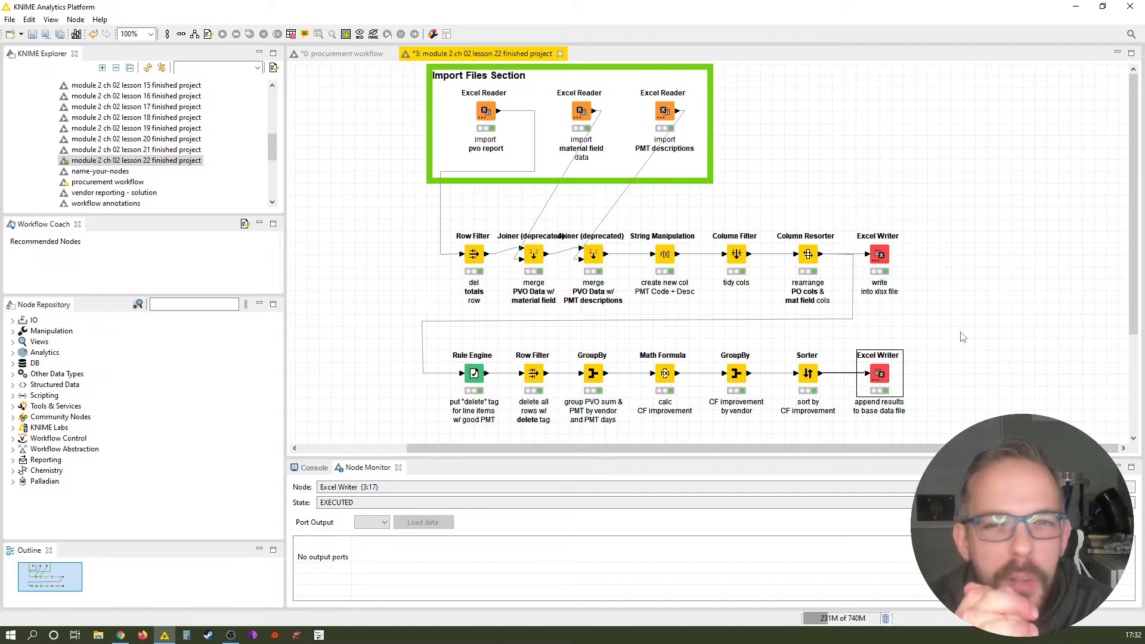
mouse_move(726, 91)
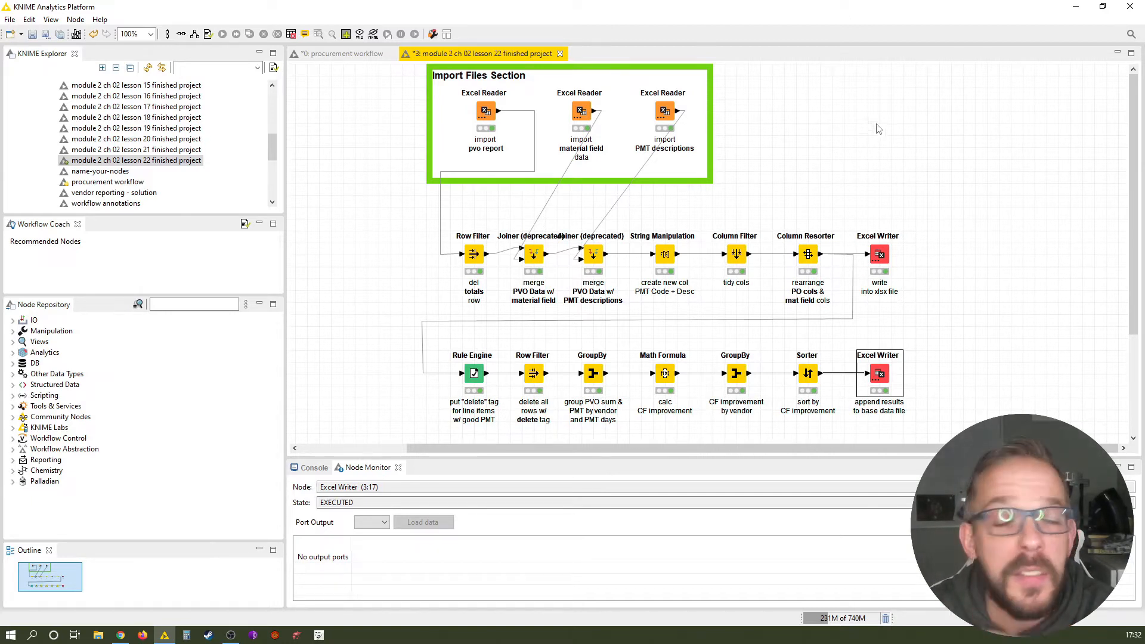
mouse_move(426, 5)
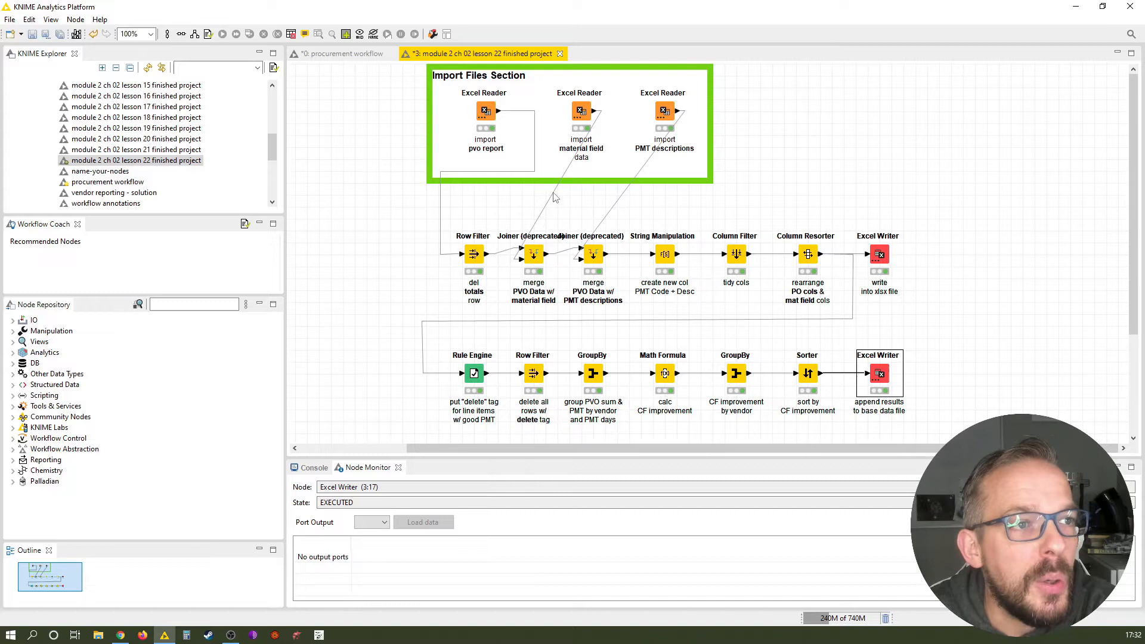
mouse_move(610, 166)
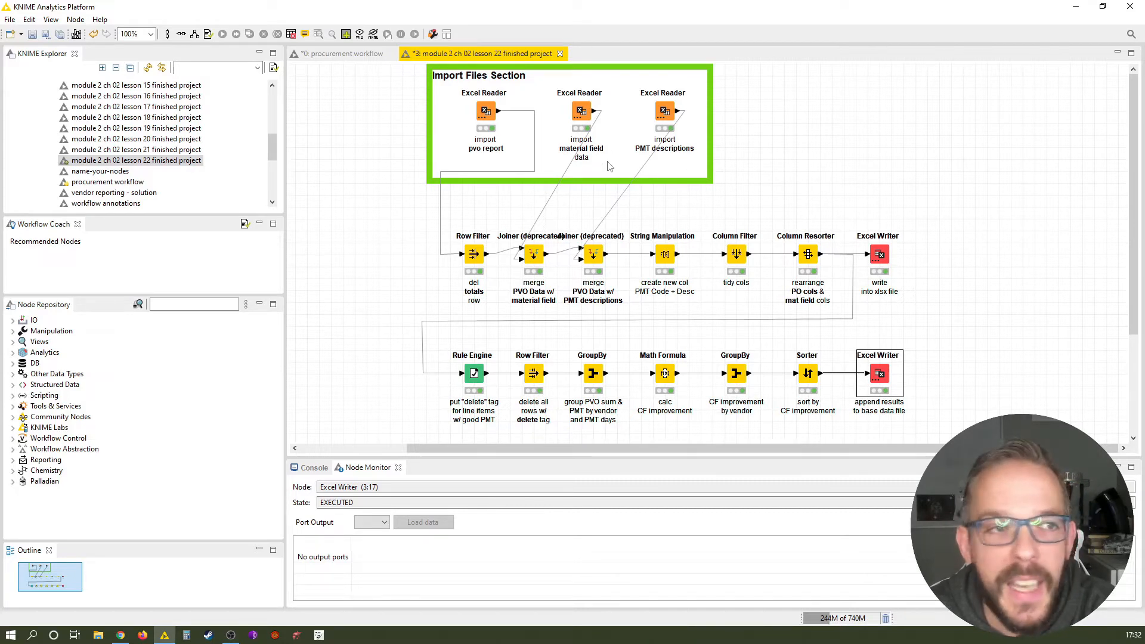
mouse_move(754, 136)
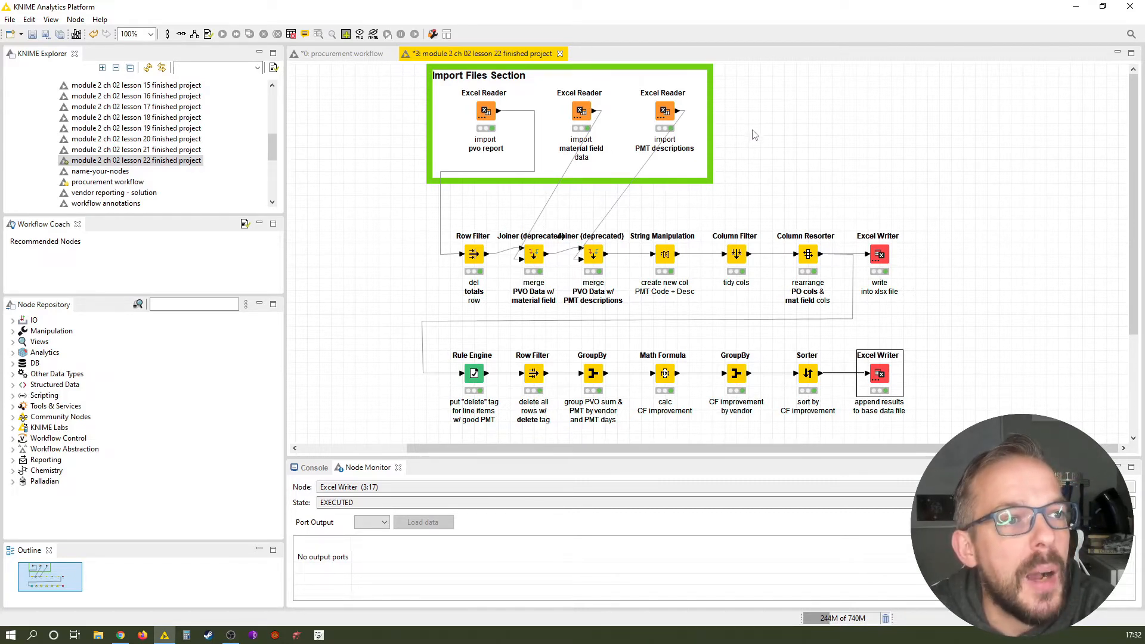
mouse_move(618, 156)
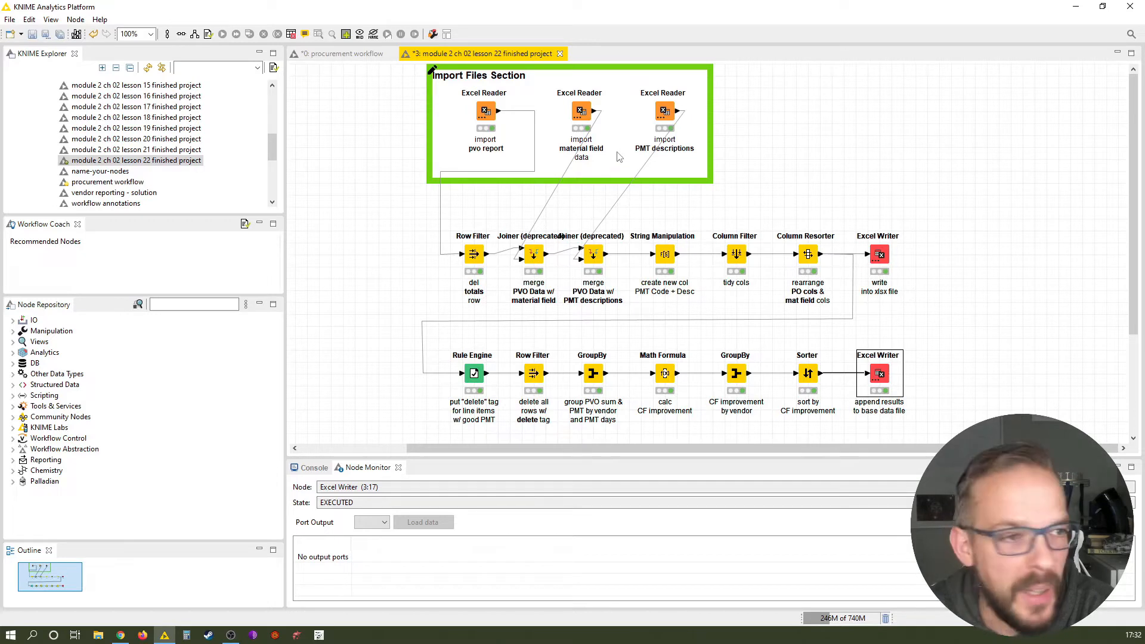
mouse_move(474, 308)
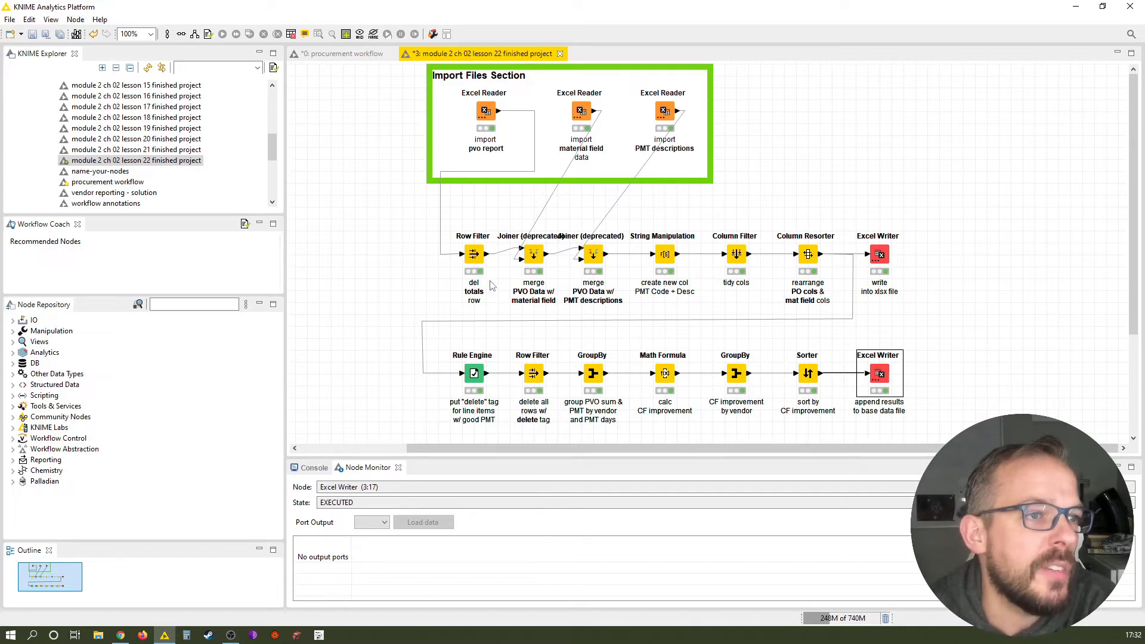
mouse_move(554, 270)
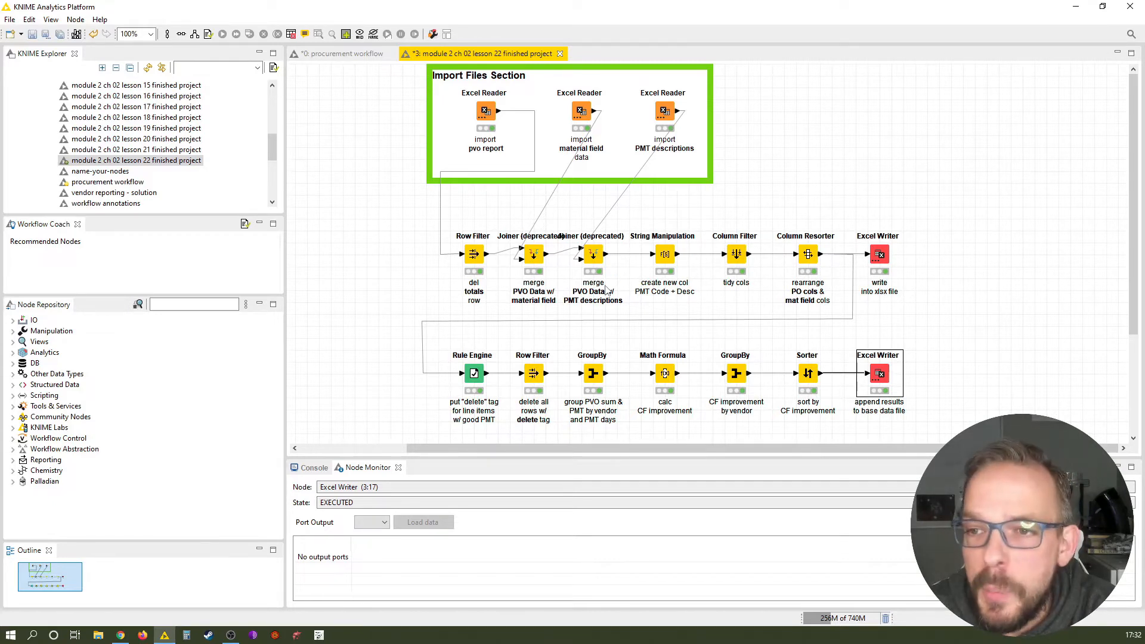
mouse_move(603, 276)
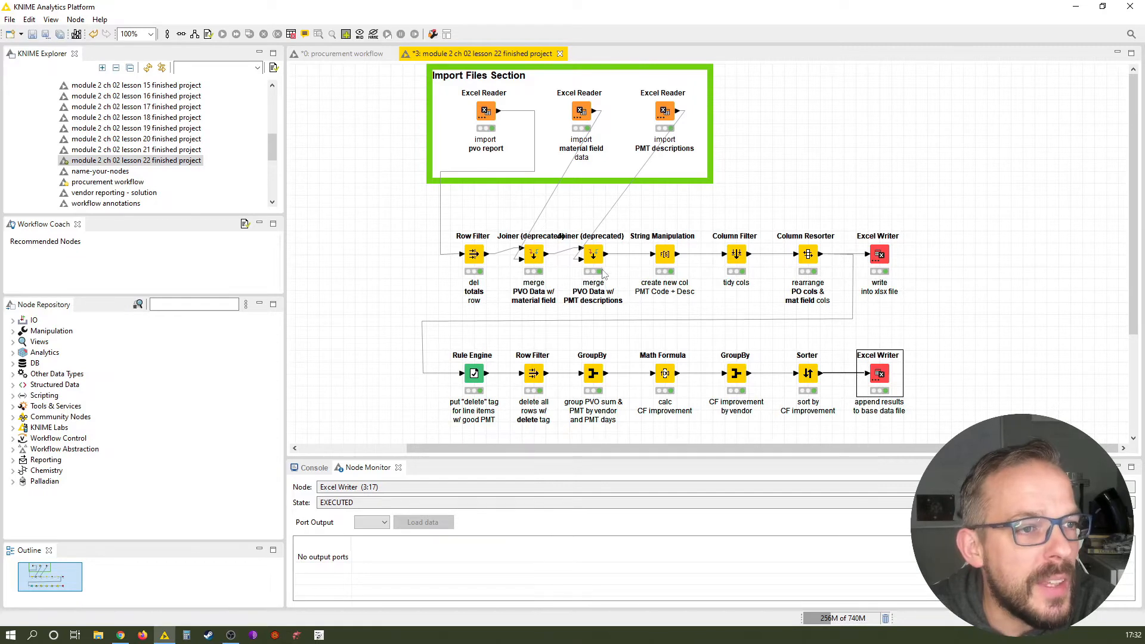
right_click(592, 253)
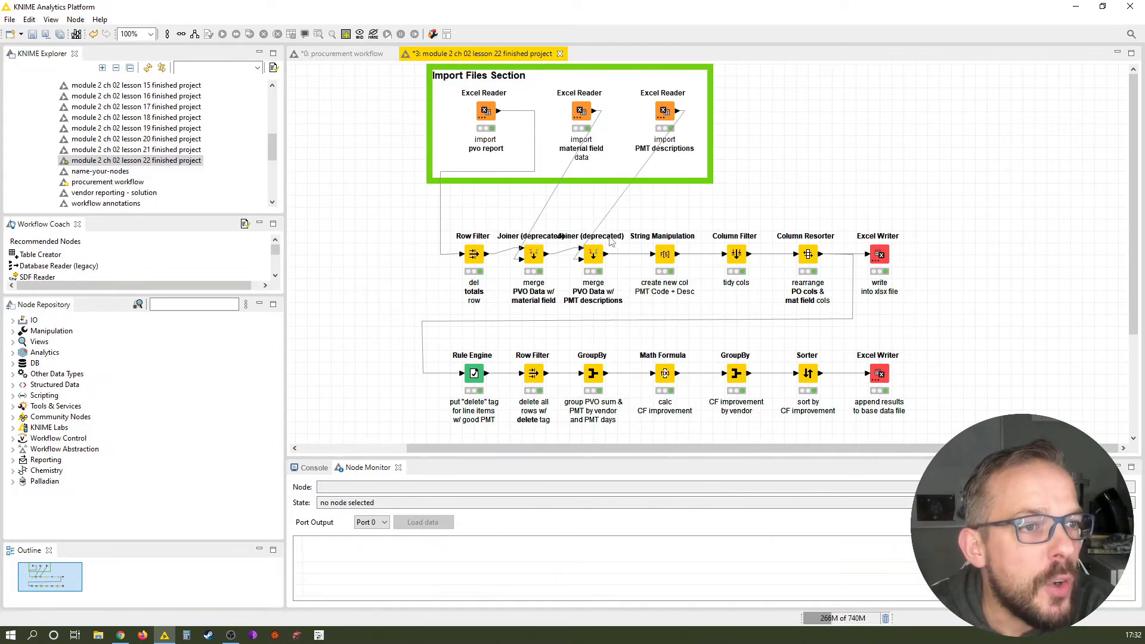
mouse_move(660, 292)
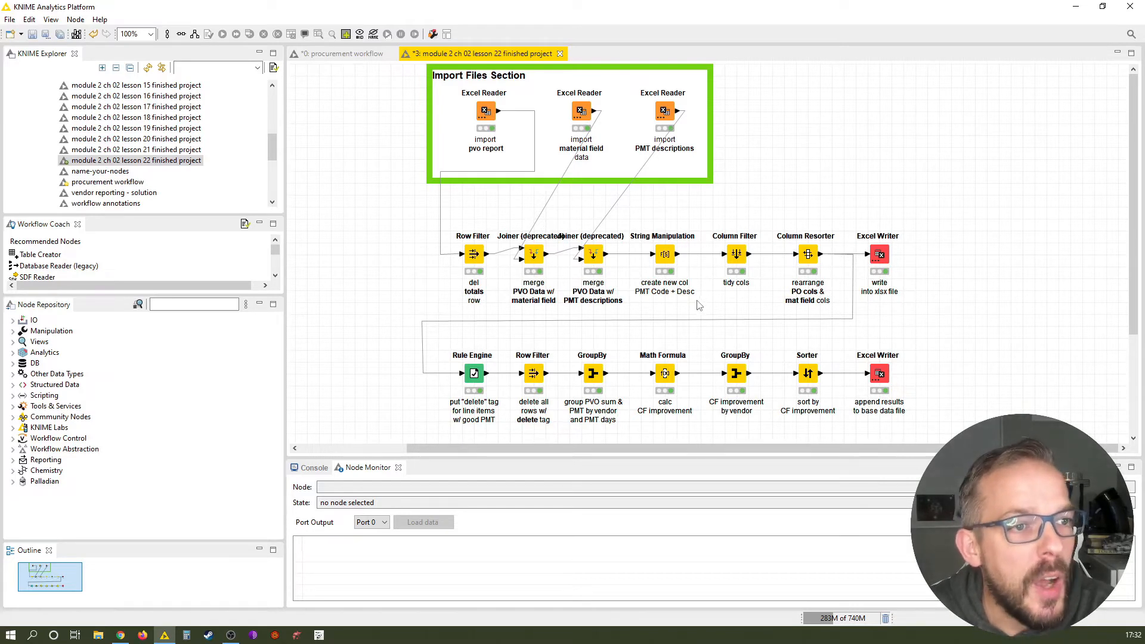
mouse_move(735, 263)
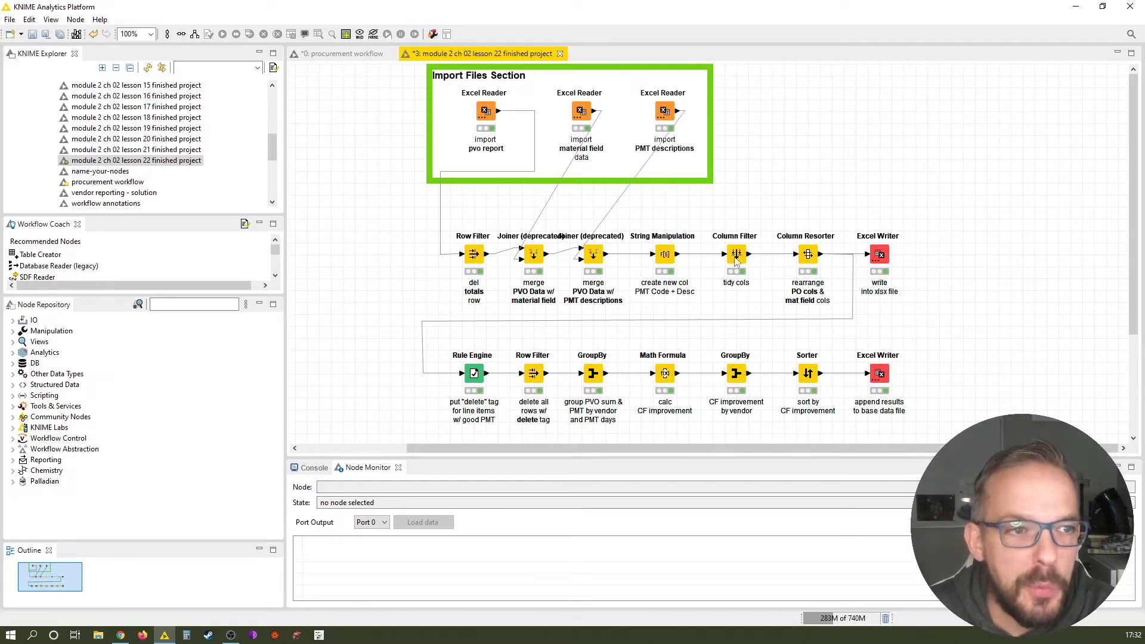
mouse_move(742, 287)
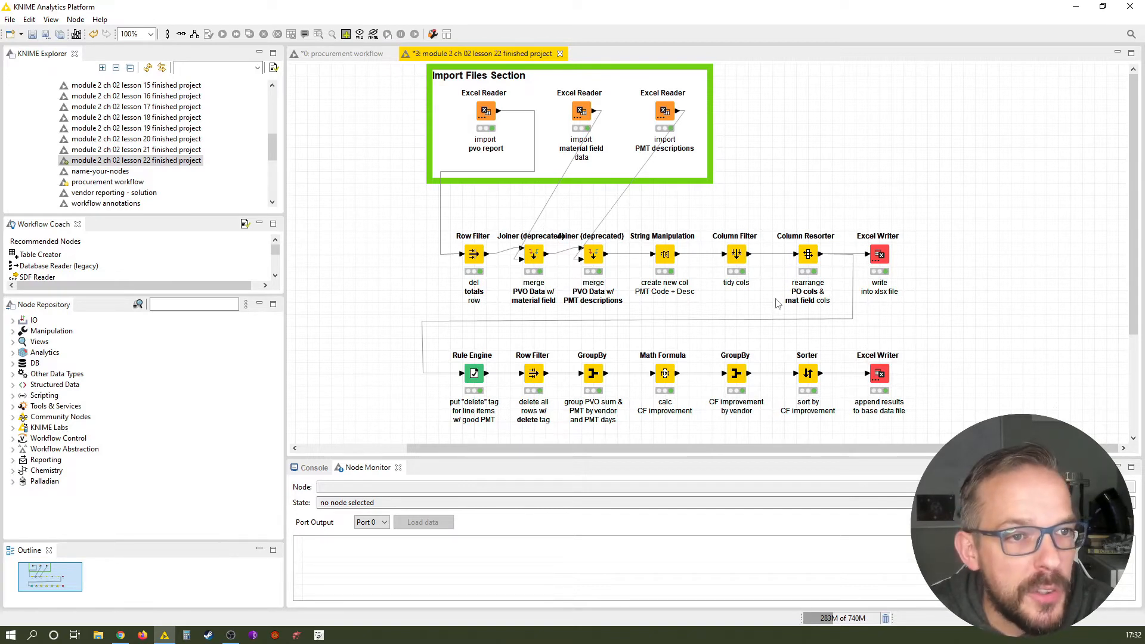
mouse_move(812, 263)
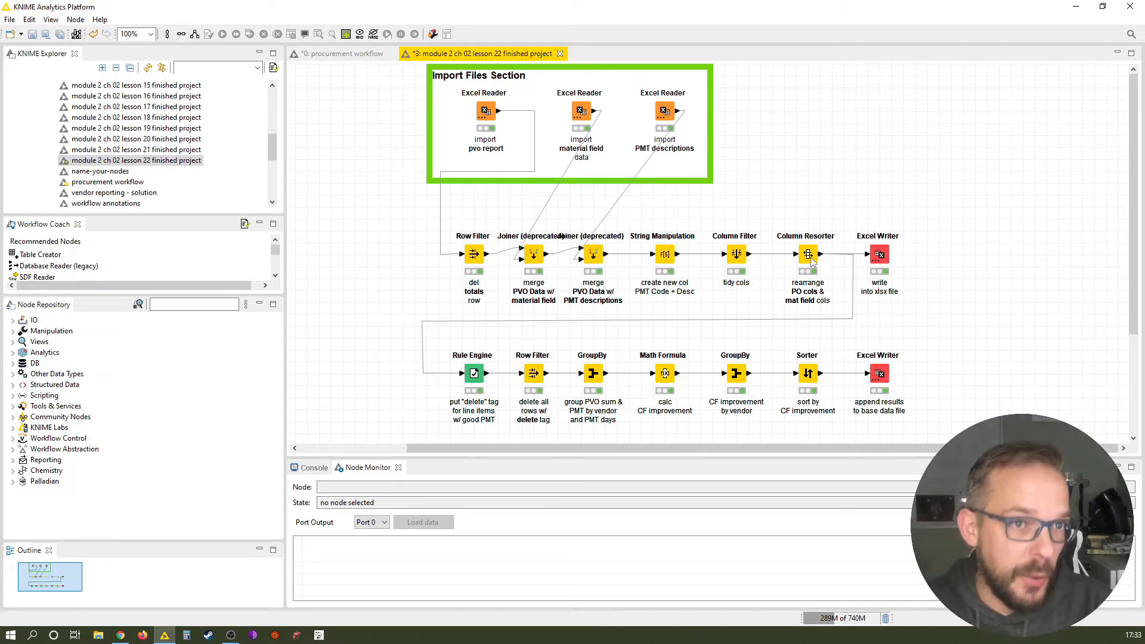
mouse_move(765, 399)
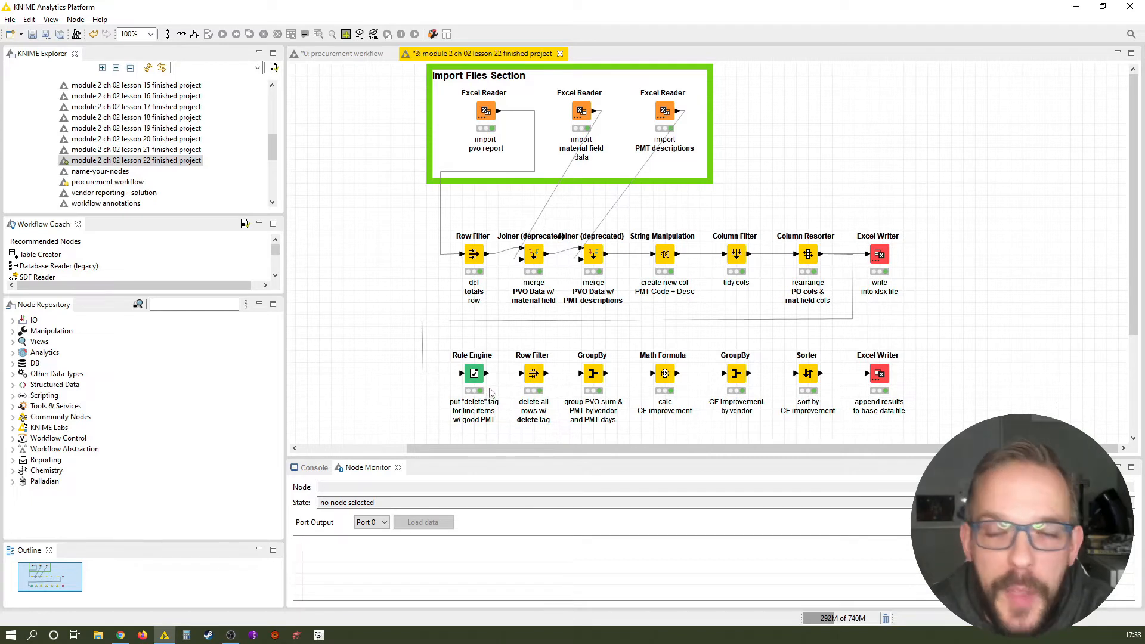
mouse_move(494, 410)
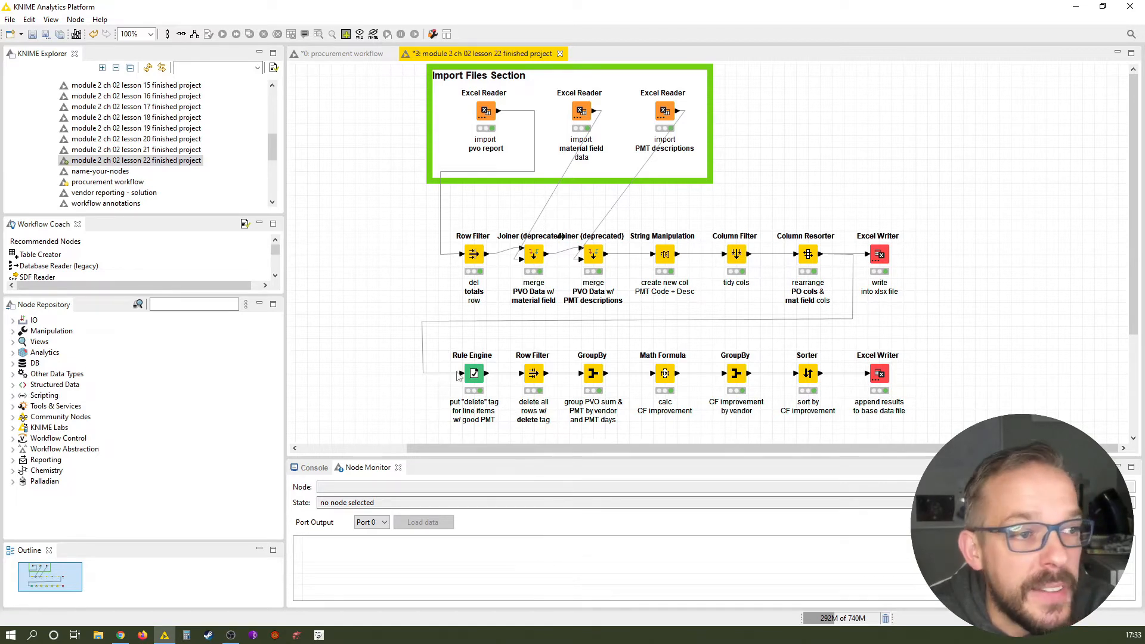
mouse_move(478, 378)
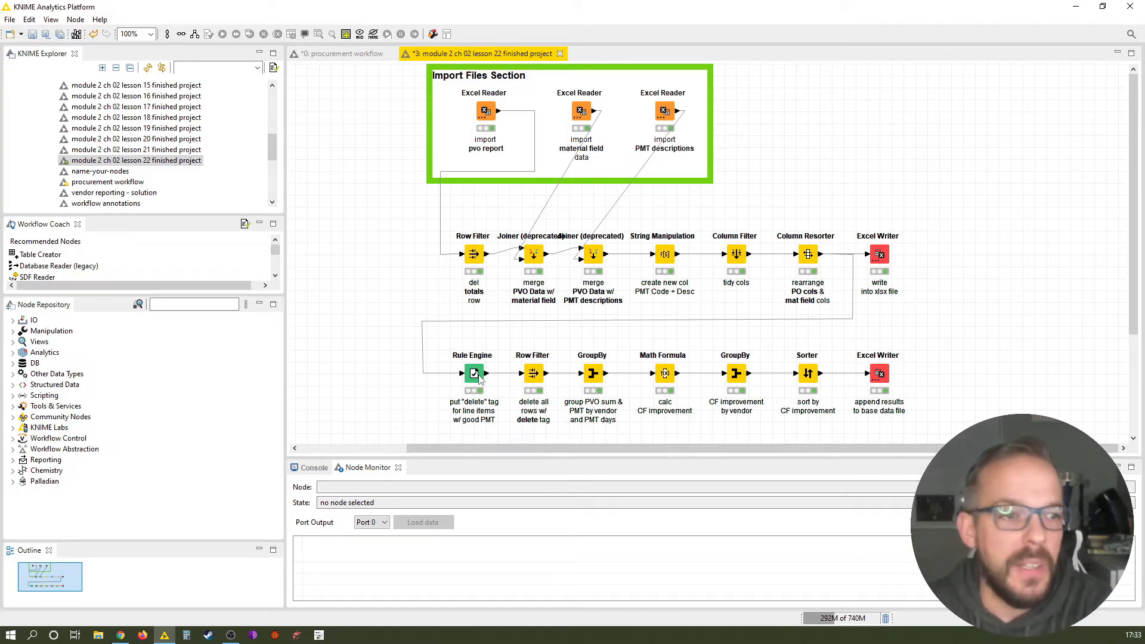
mouse_move(484, 345)
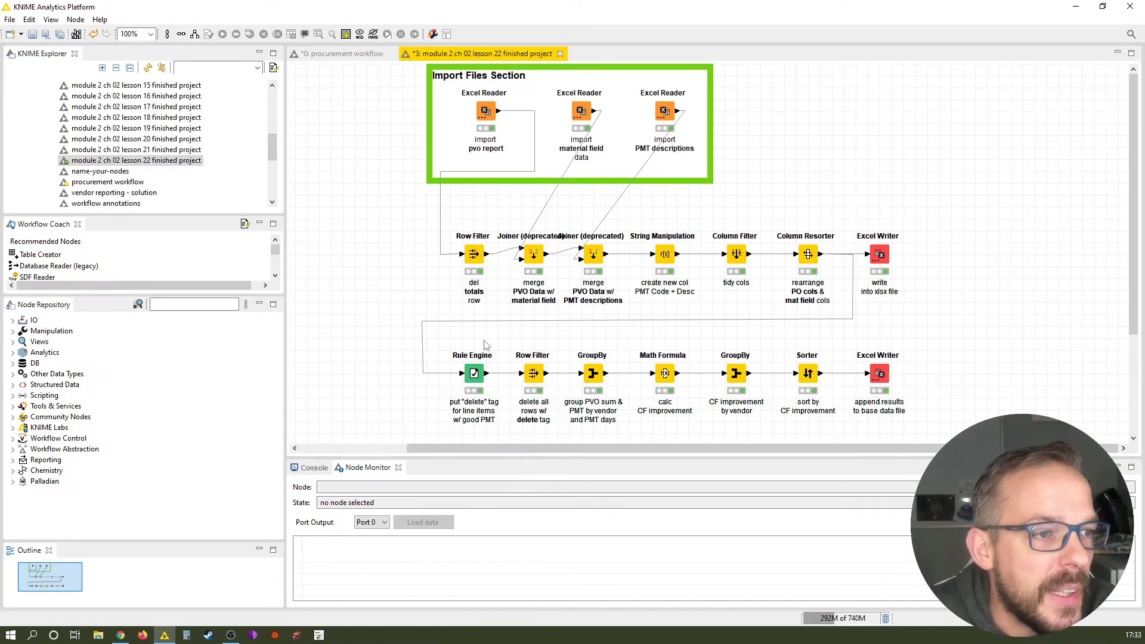
mouse_move(464, 401)
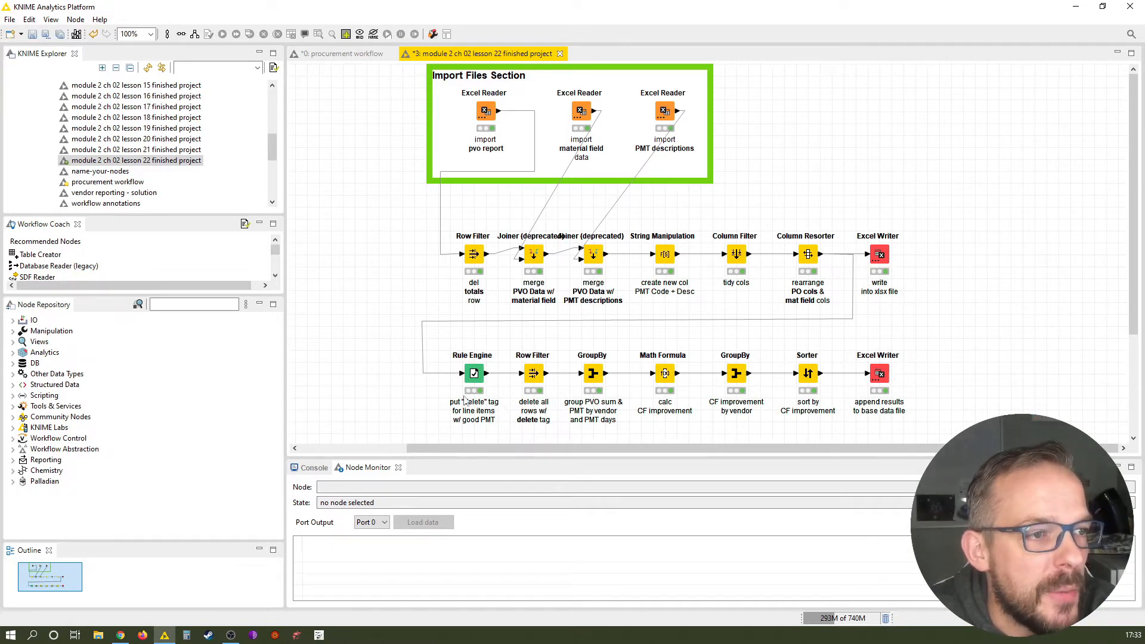
mouse_move(511, 380)
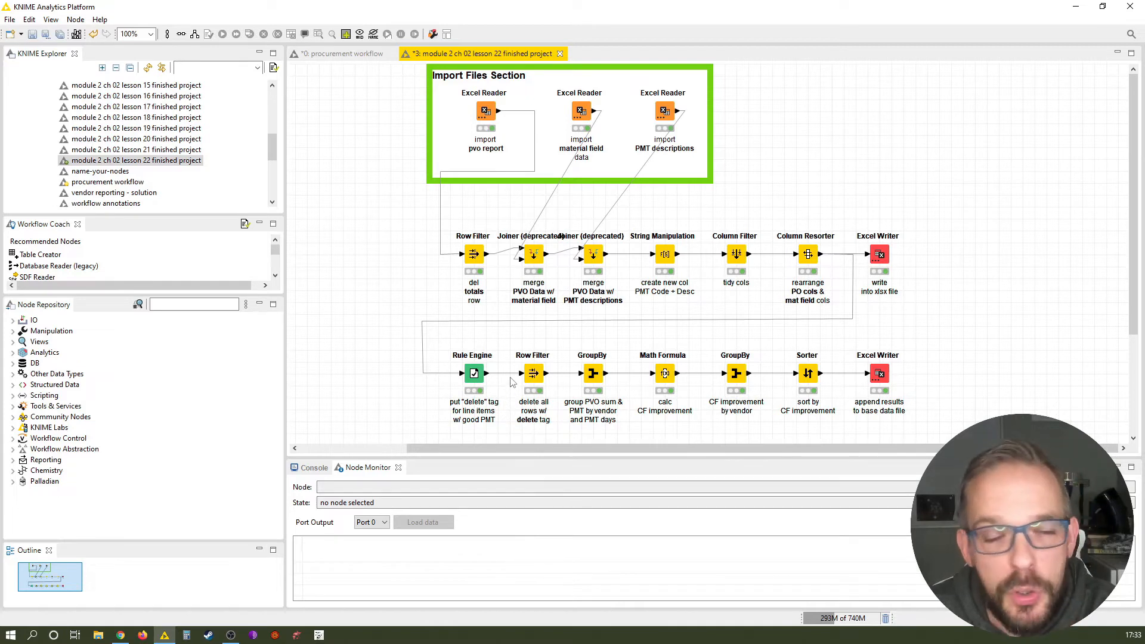
mouse_move(537, 428)
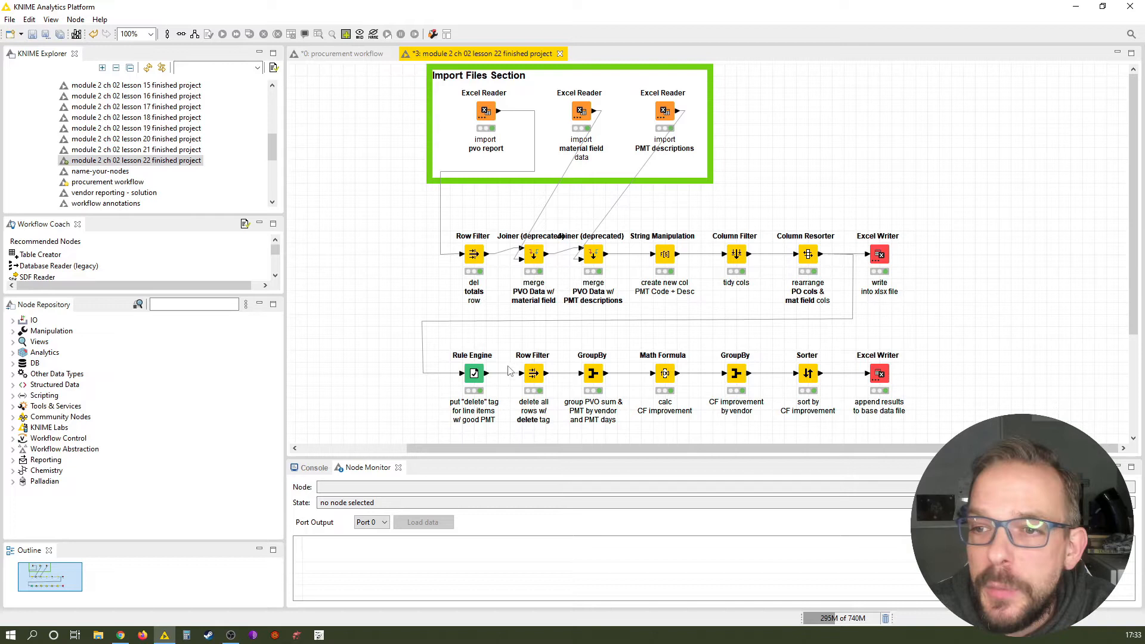
mouse_move(547, 425)
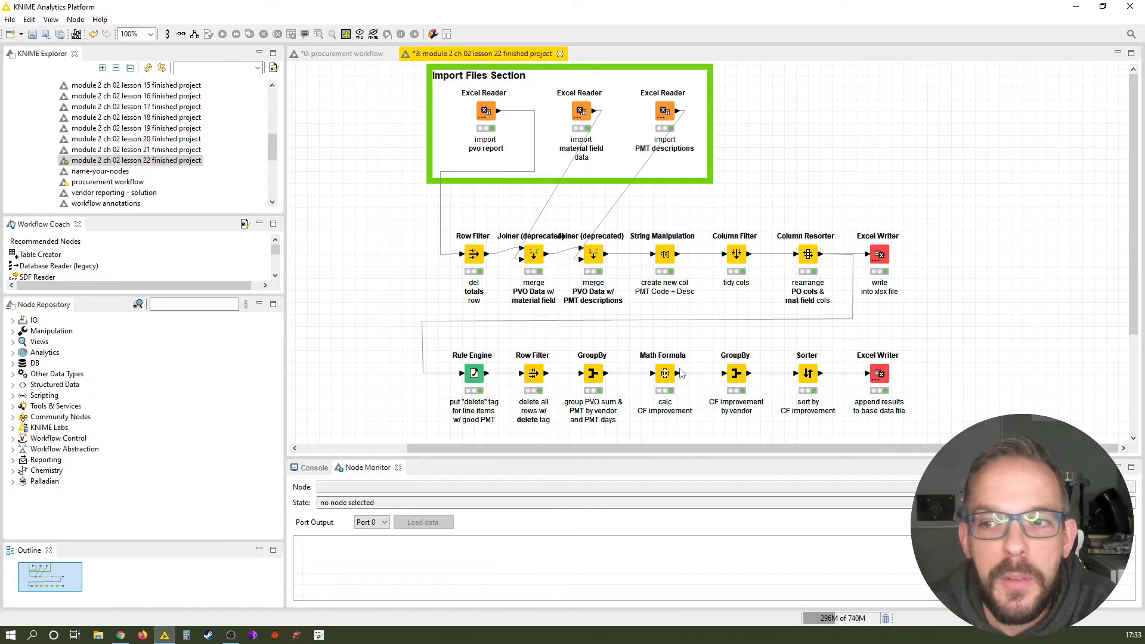
mouse_move(689, 372)
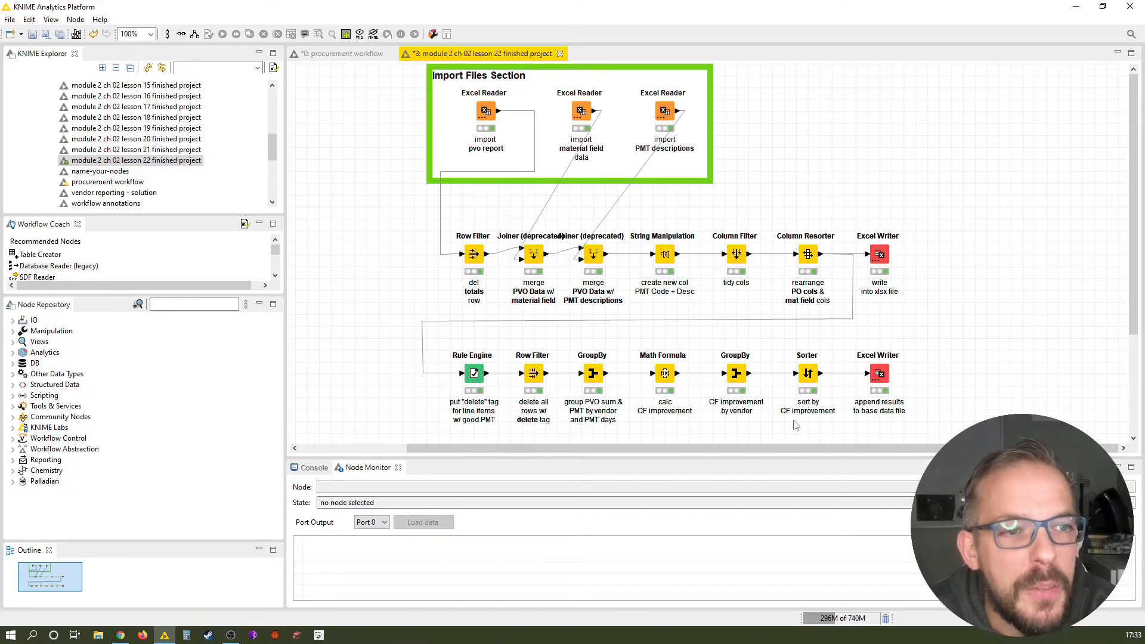
mouse_move(817, 377)
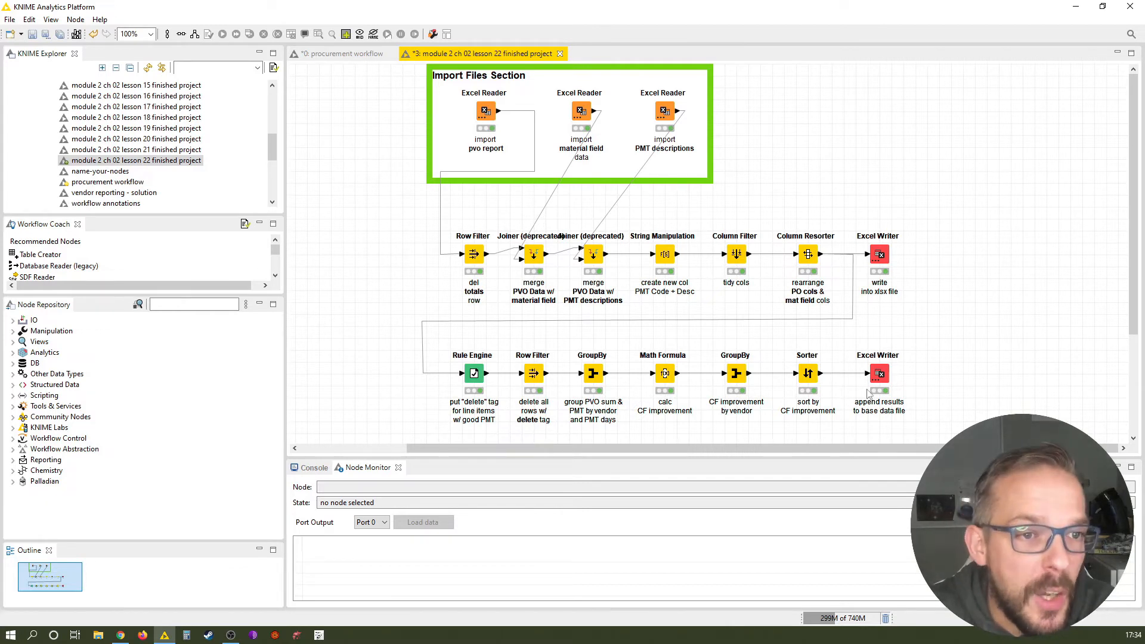
mouse_move(917, 323)
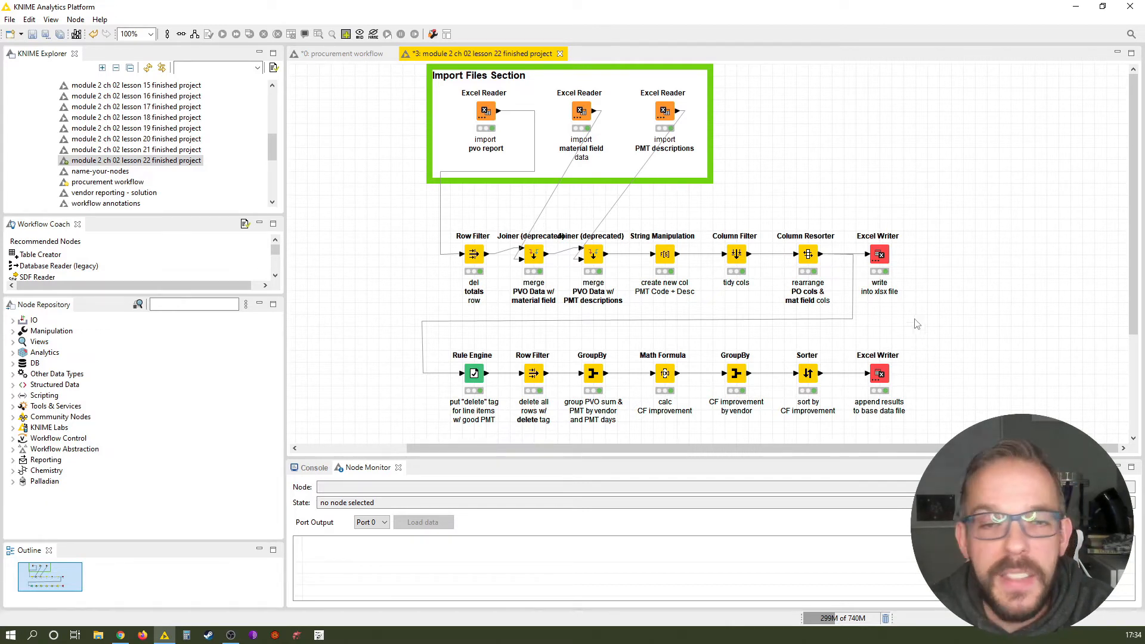
mouse_move(916, 299)
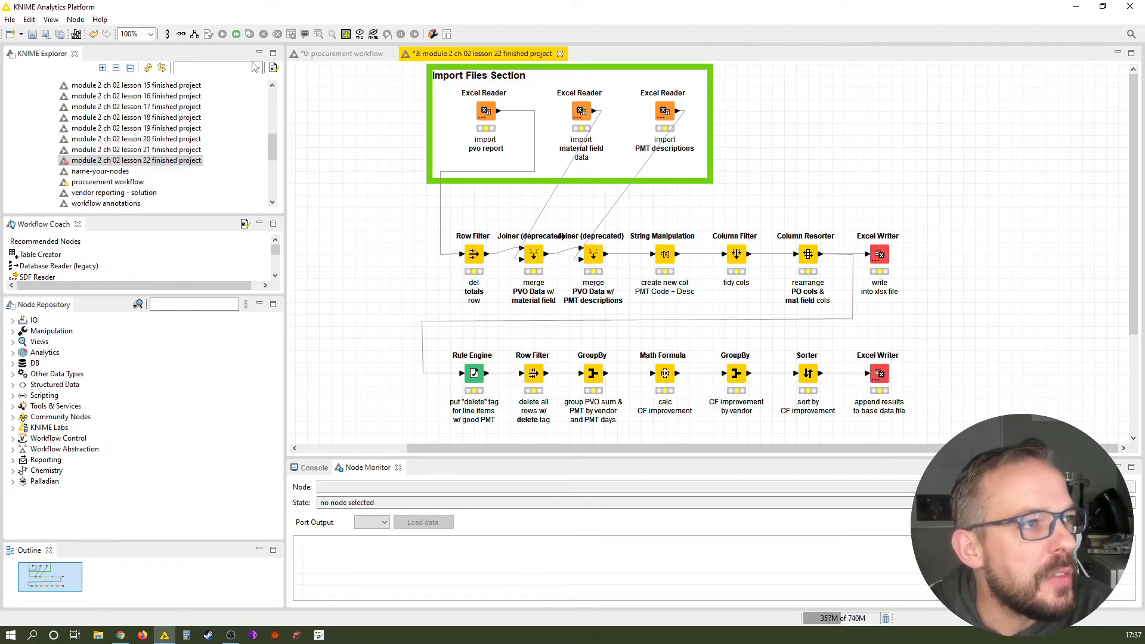
Execute all nodes of the reset procurement workflow again
click(234, 34)
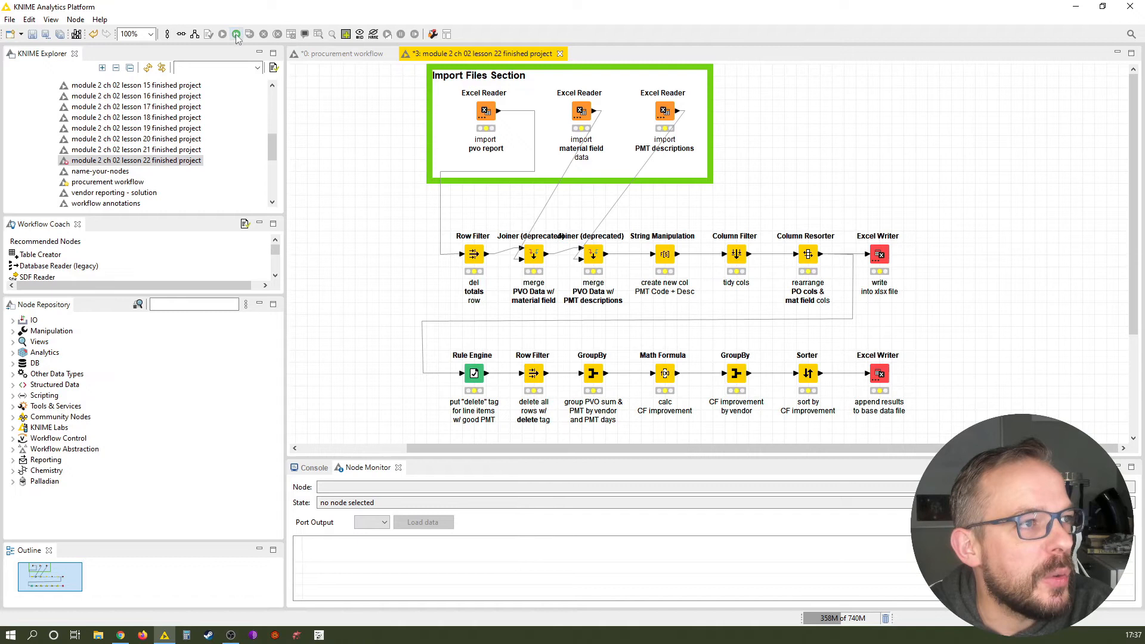